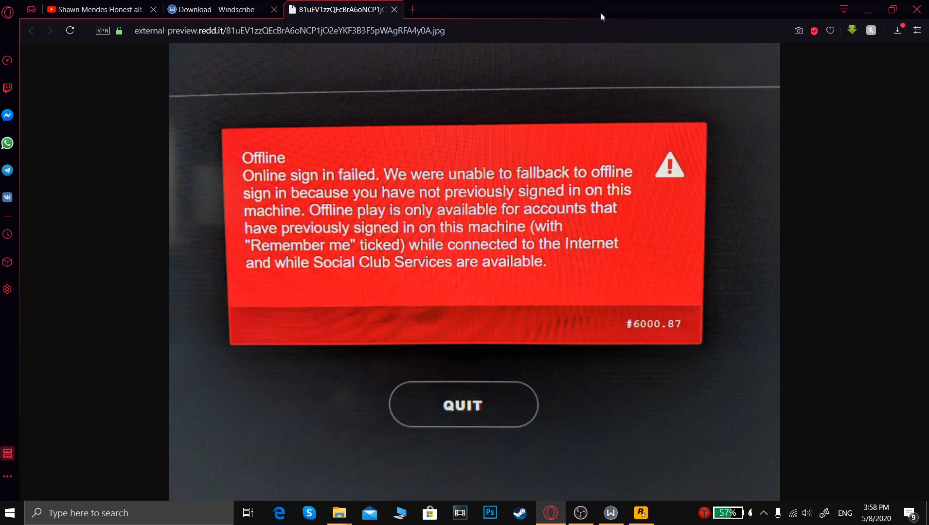
mouse_move(286, 141)
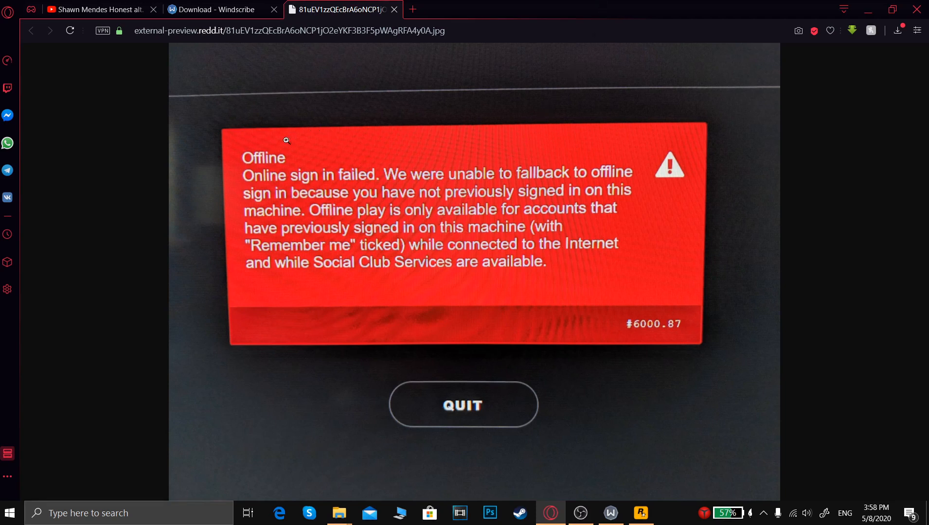
Open the Windscribe VPN client over the Windscribe download page, then bring up the Rockstar Games Launcher.
click(217, 9)
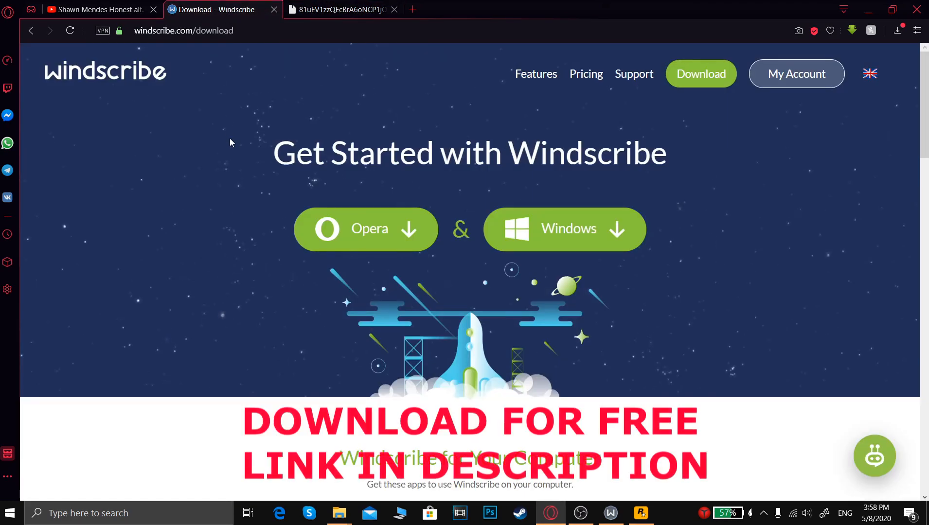
mouse_move(357, 206)
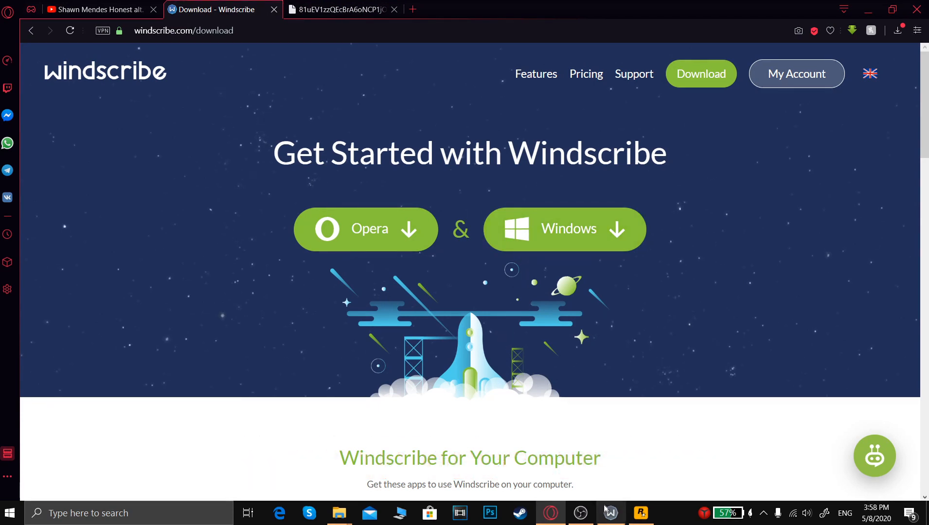
click(610, 513)
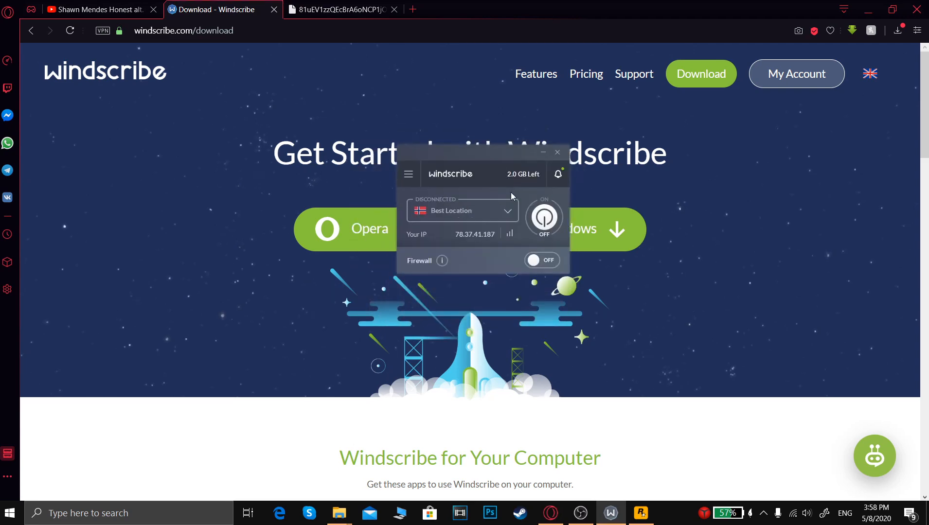
click(640, 513)
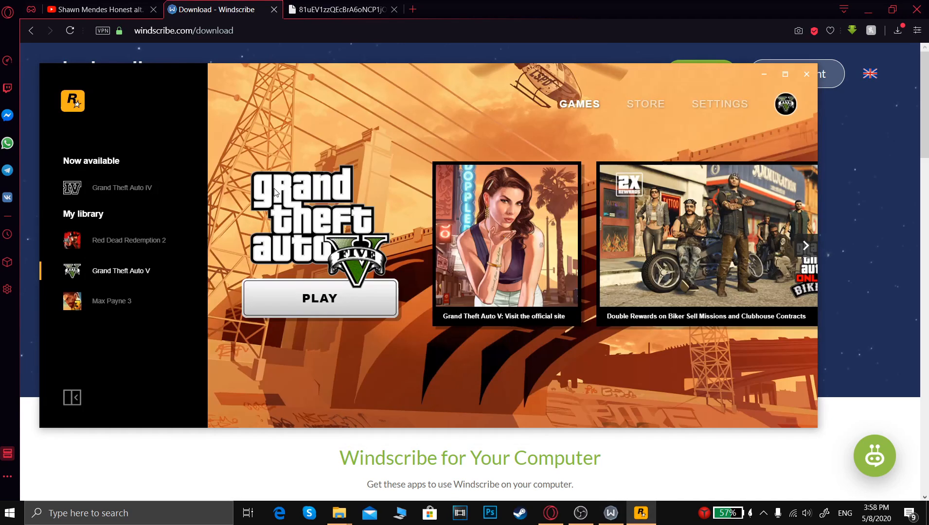
mouse_move(364, 142)
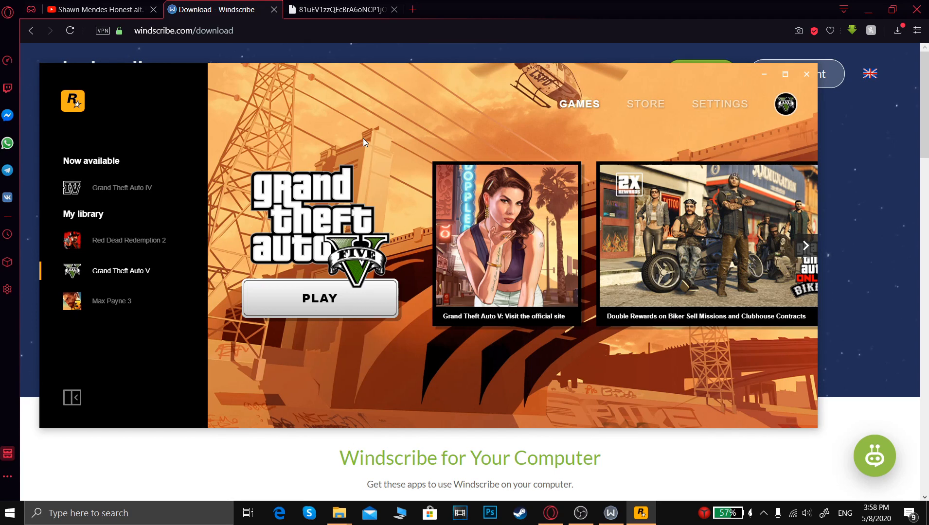
Show the launcher's Grand Theft Auto V page and return the browser to the offline error image.
click(609, 512)
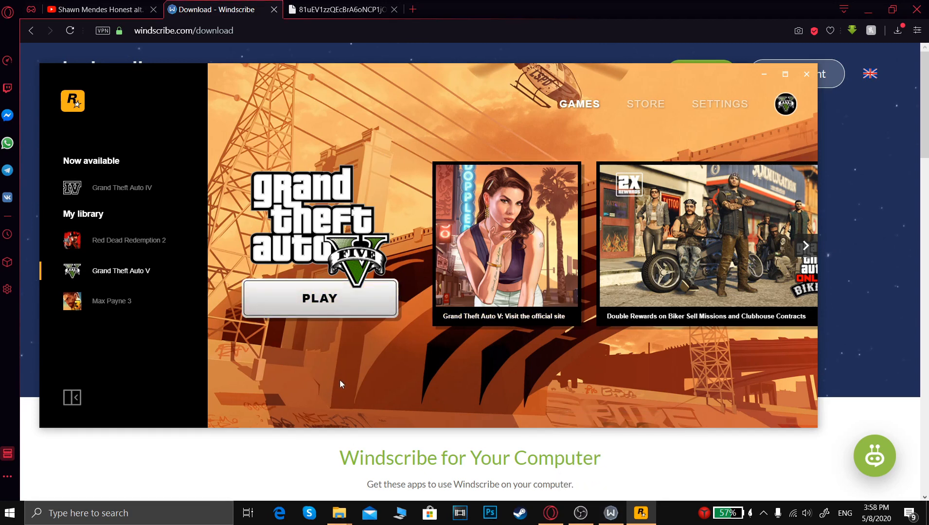
mouse_move(358, 374)
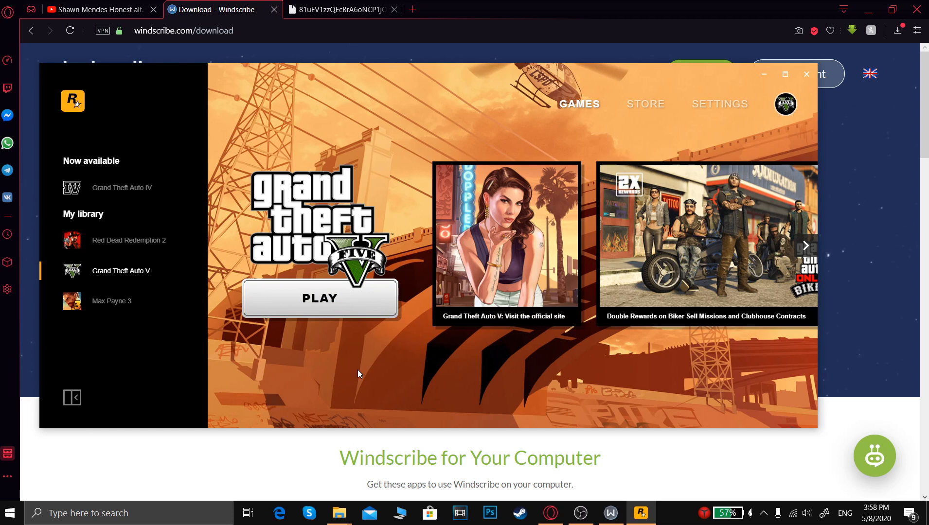
mouse_move(374, 386)
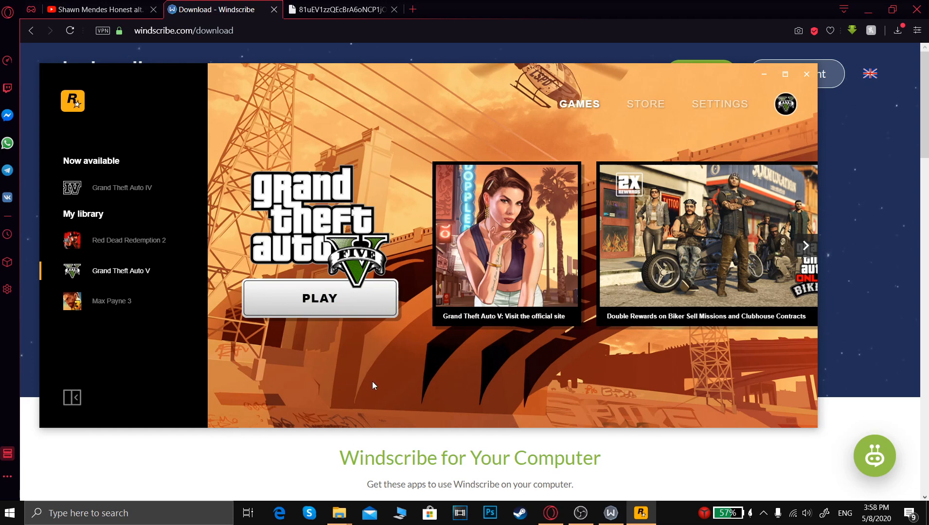
mouse_move(378, 386)
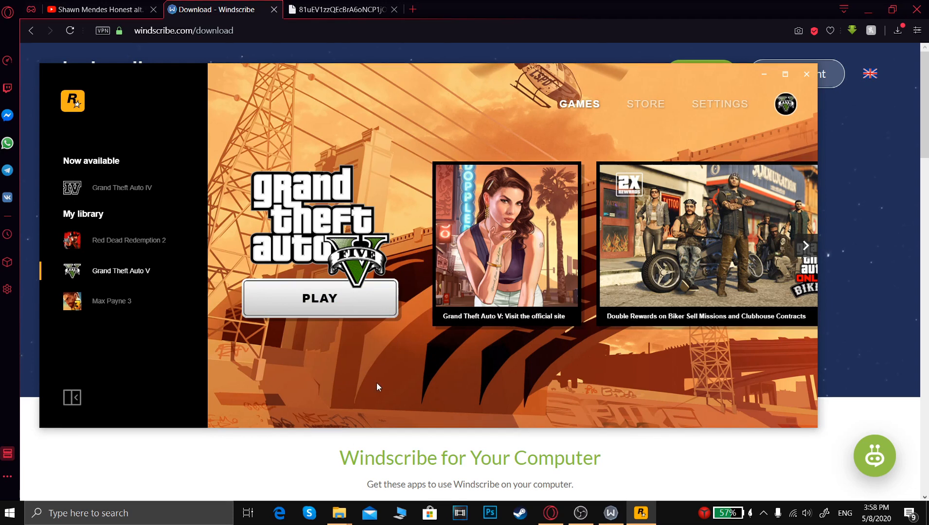
click(337, 9)
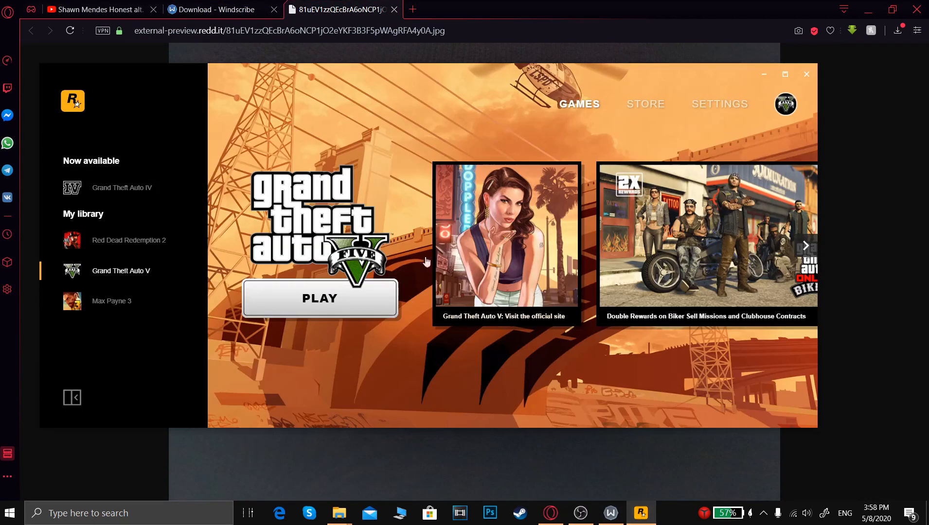
mouse_move(470, 391)
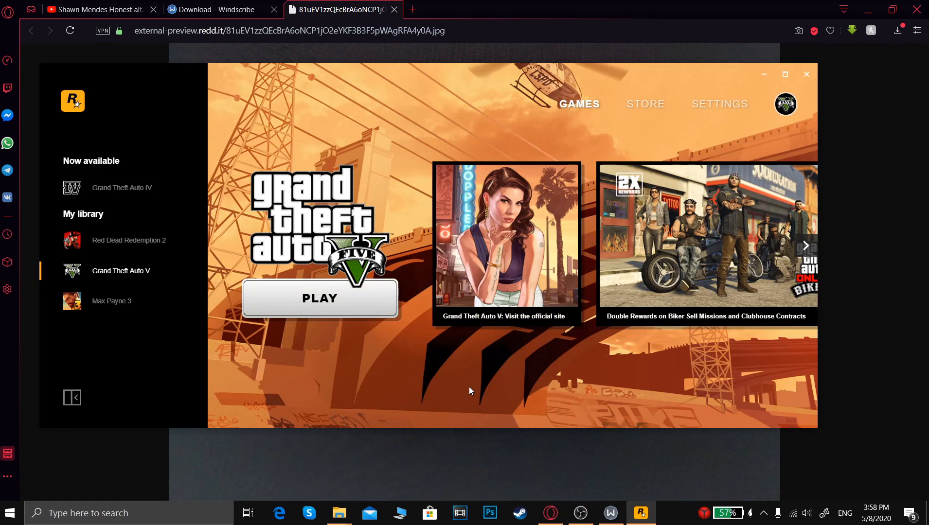
mouse_move(446, 407)
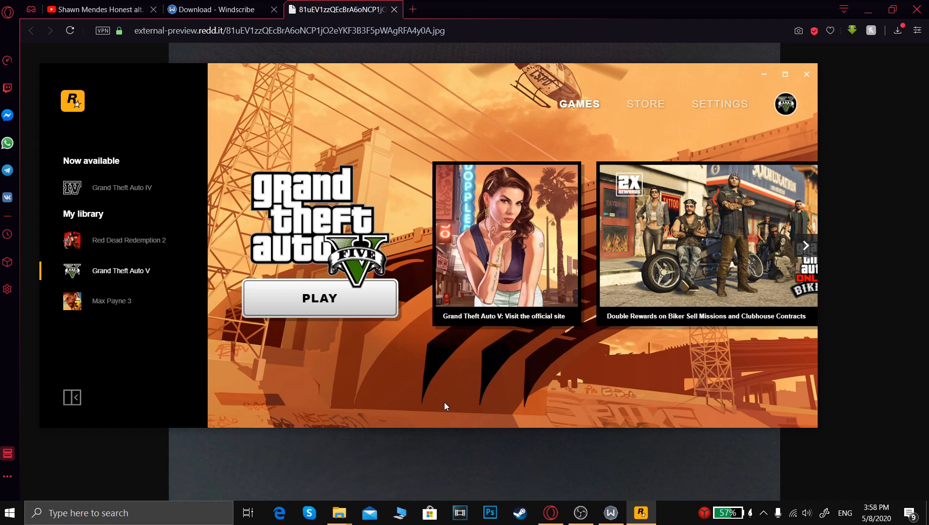
mouse_move(451, 403)
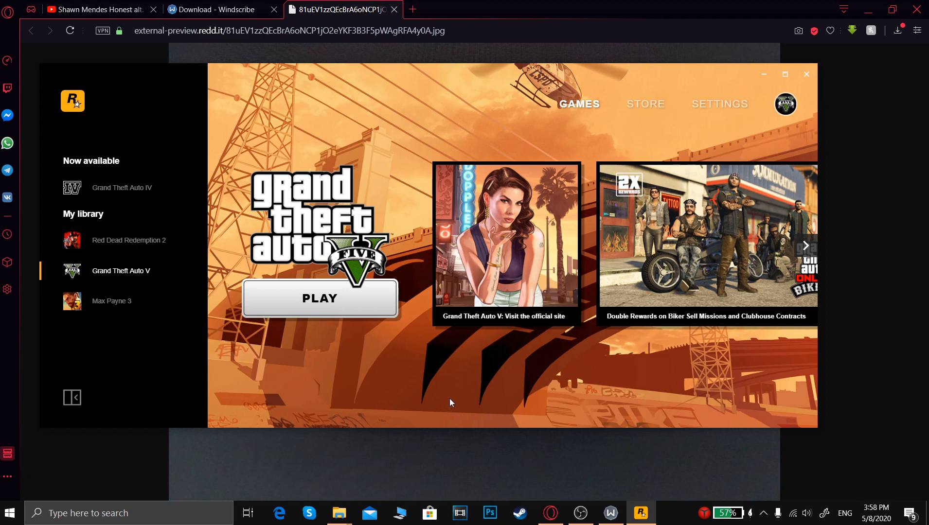
mouse_move(559, 428)
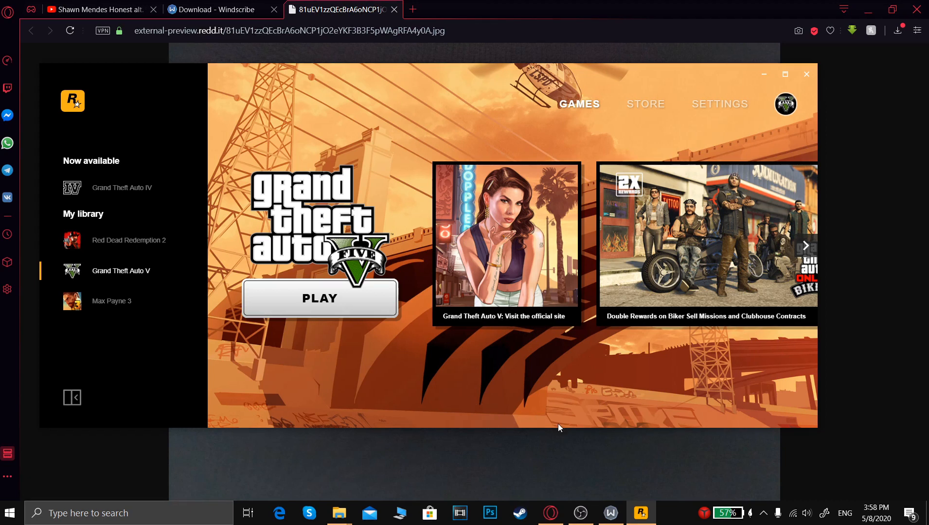